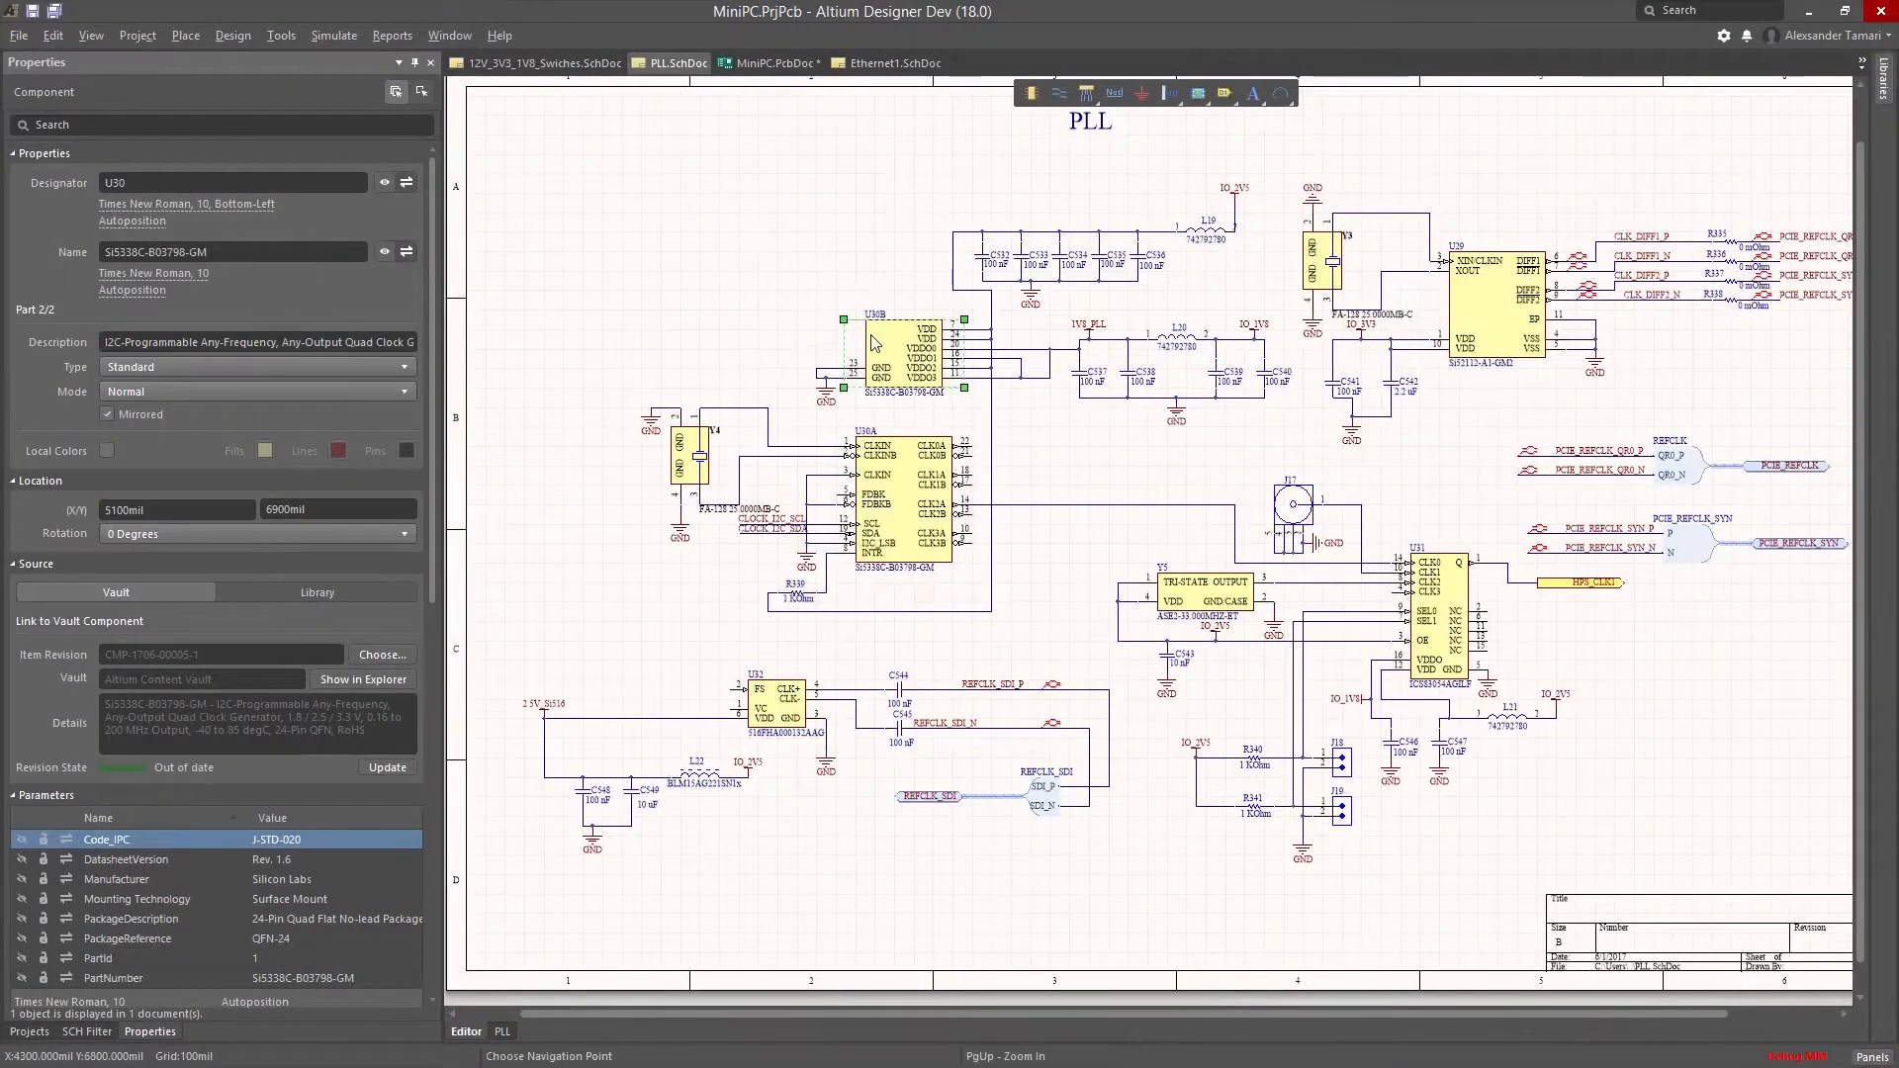
Switch from the PLL schematic to the MiniPC.PcbDoc board layout
{"action": "left_click", "coordinate": [766, 63]}
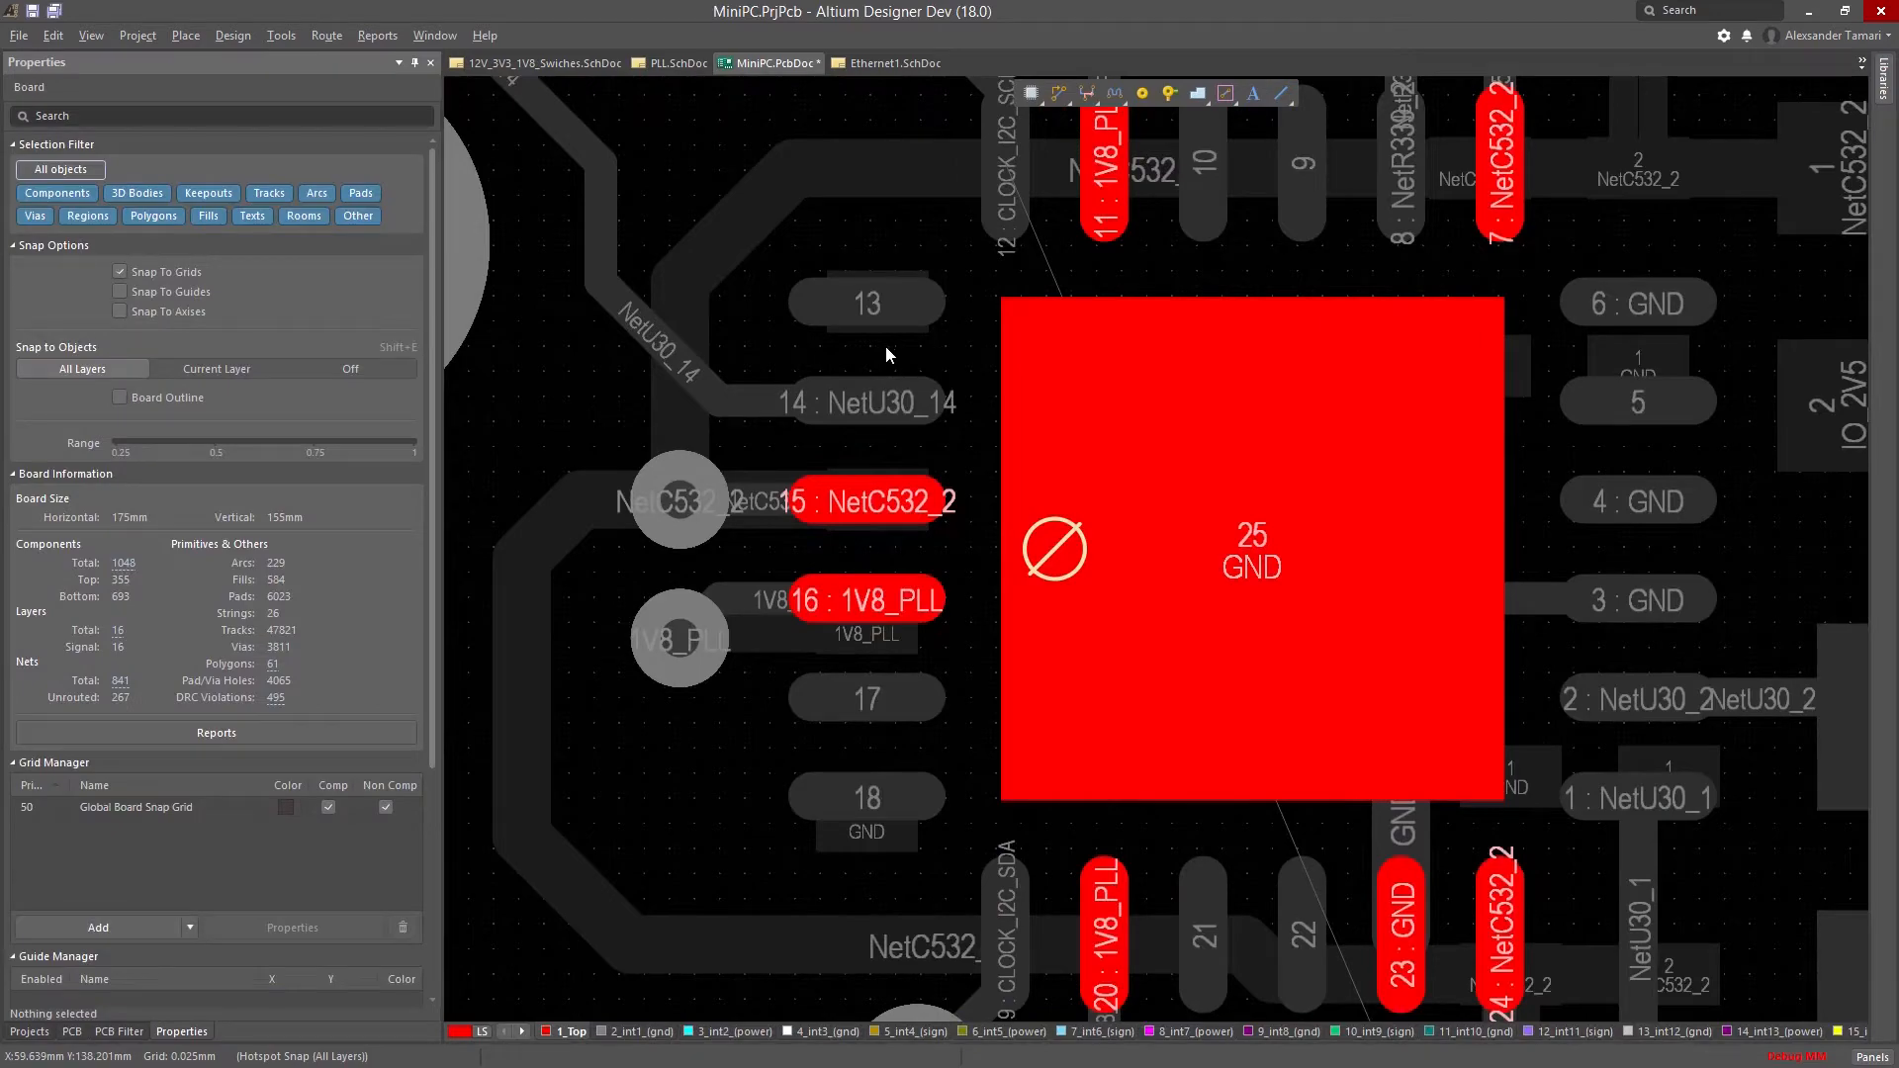
Zoom out to show the routed region around the PLL clock chips
{"action": "scroll", "scroll_direction": "down", "scroll_amount": 3}
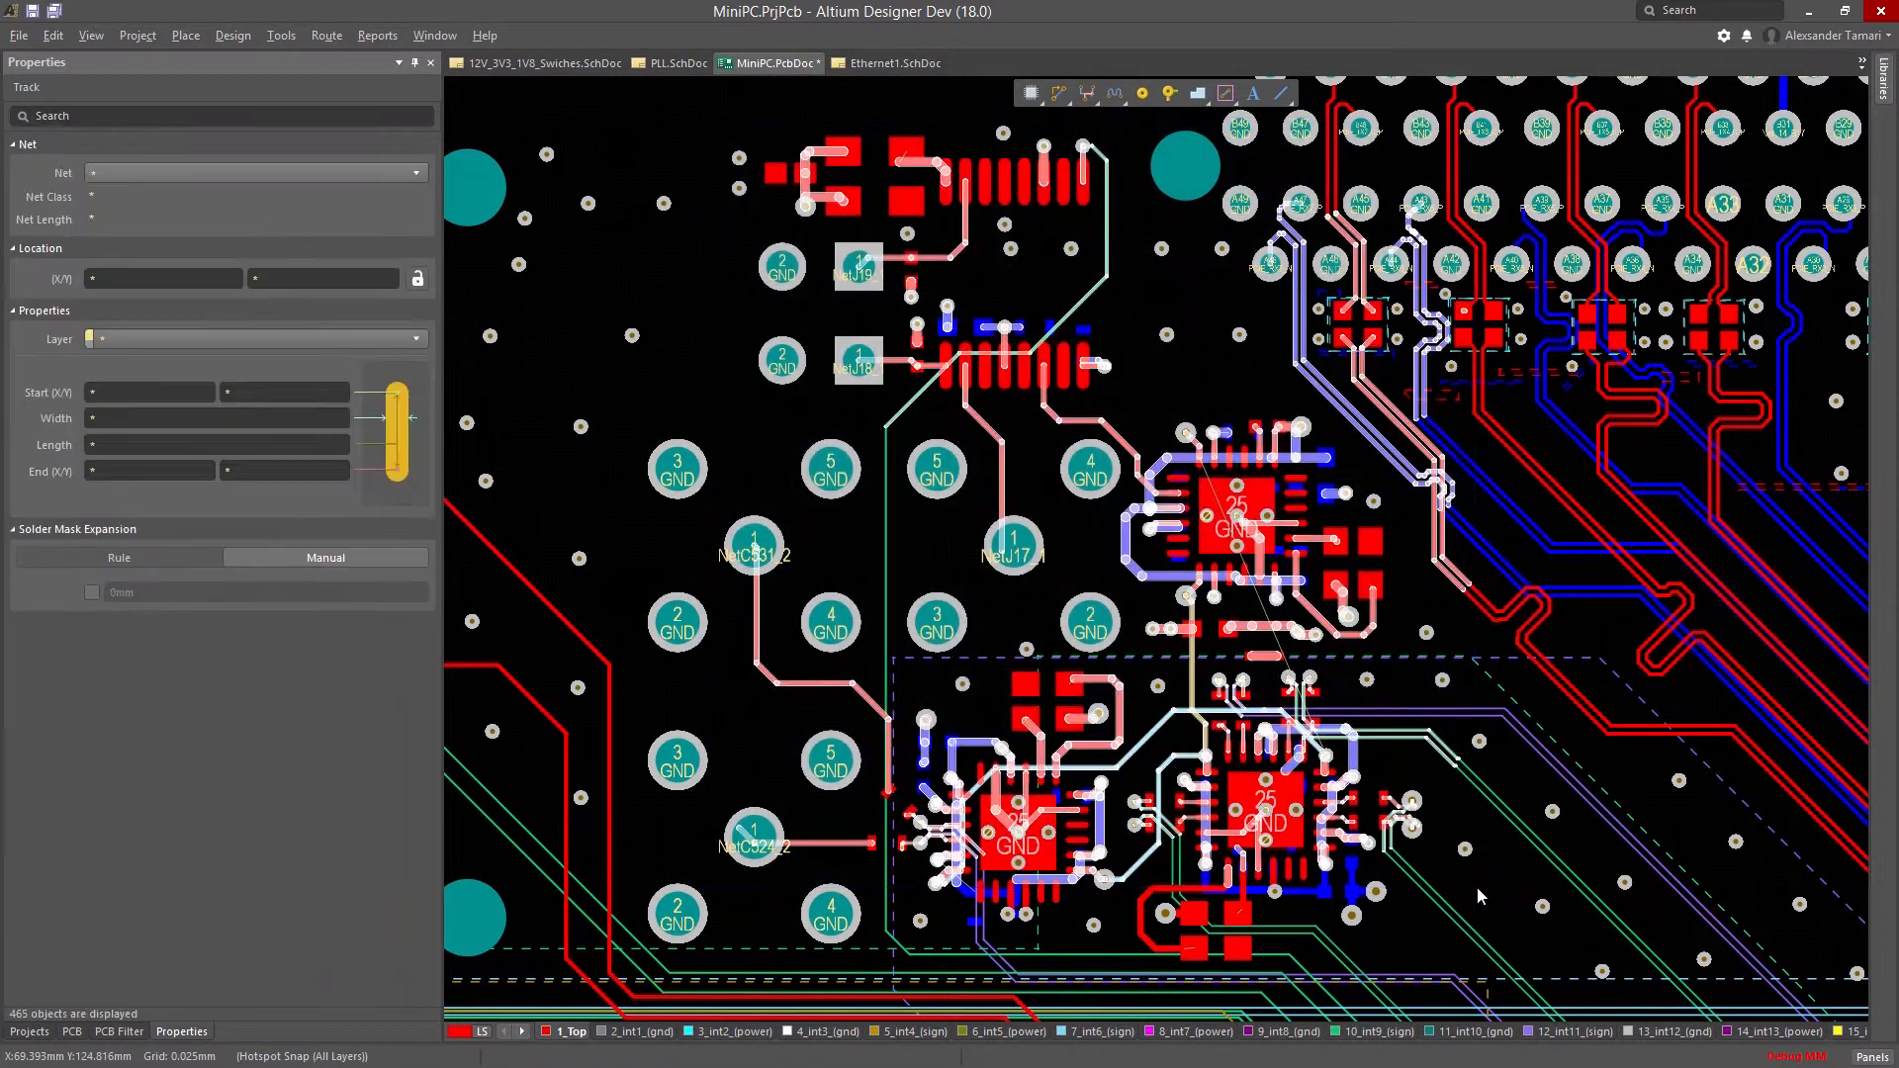
Deselect the tracks and zoom out until the whole MiniPC board fits the view
{"action": "left_click", "coordinate": [508, 263]}
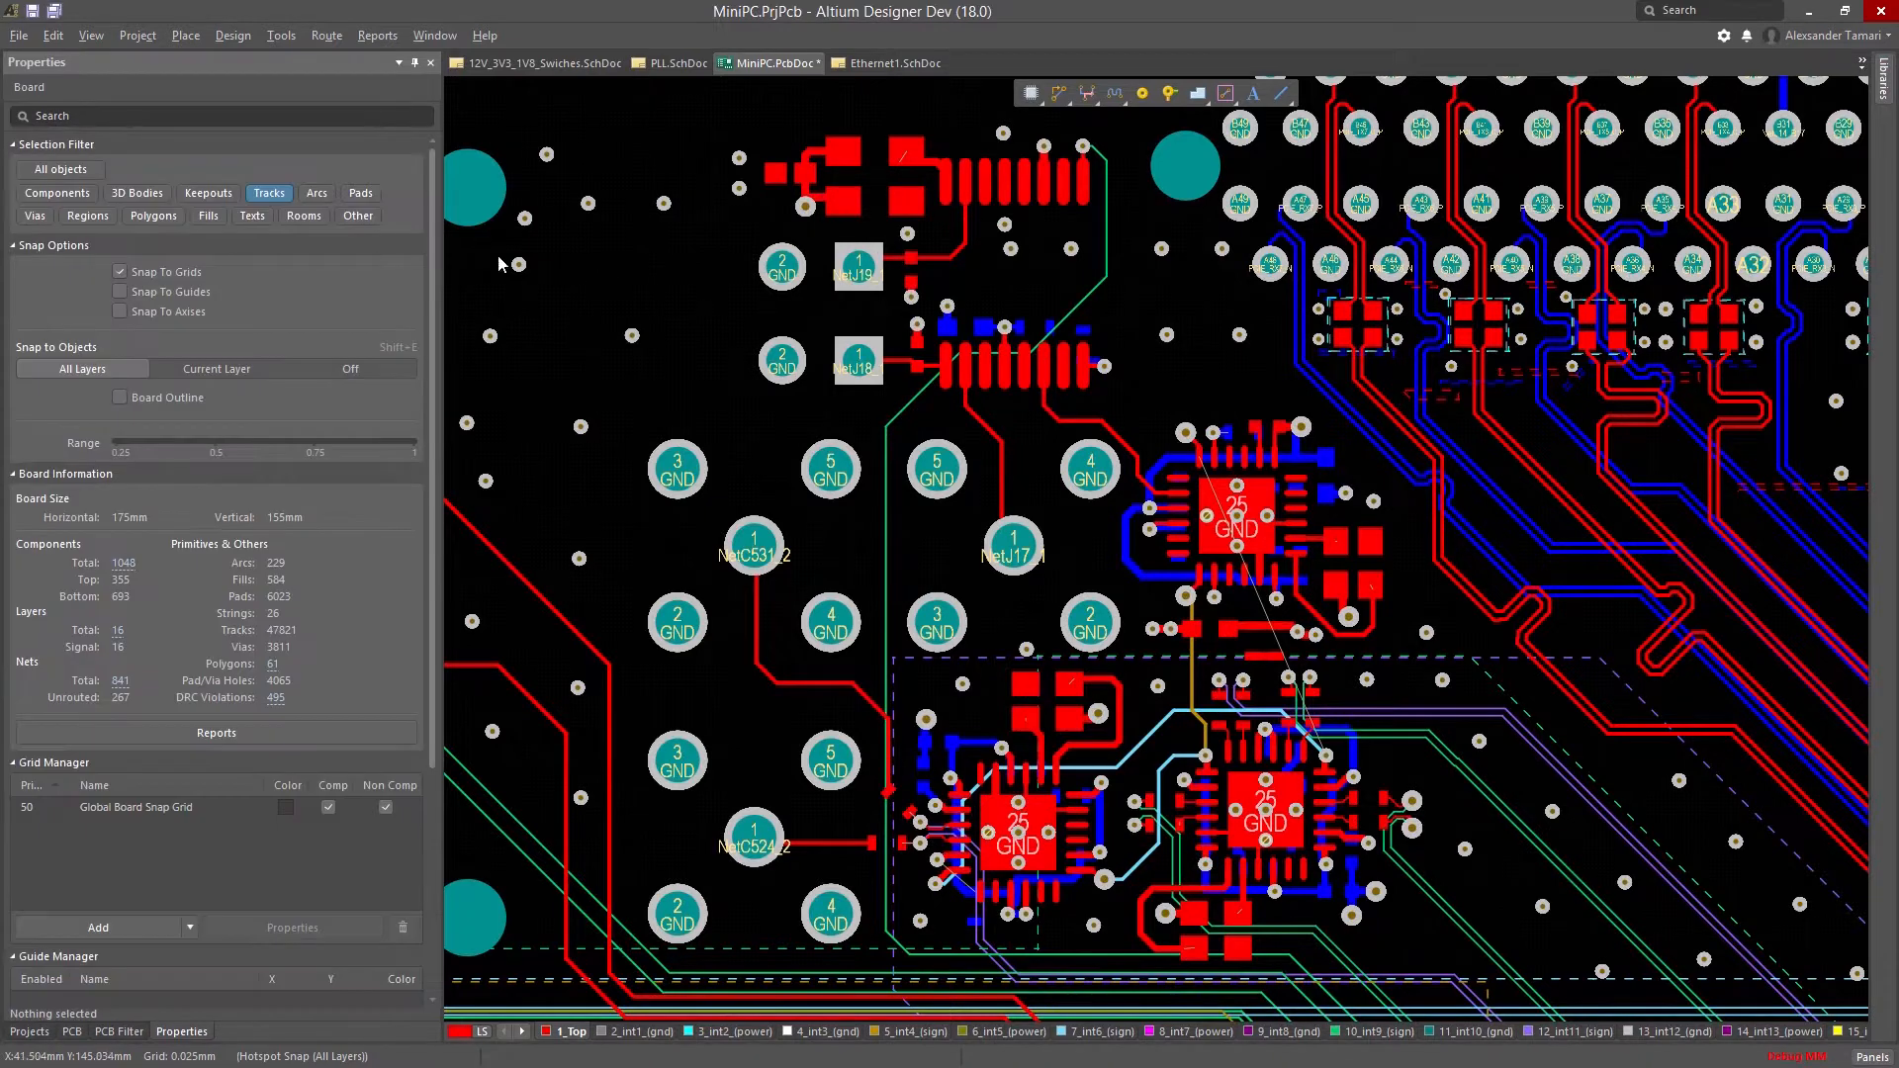
{"action": "left_click", "coordinate": [57, 192]}
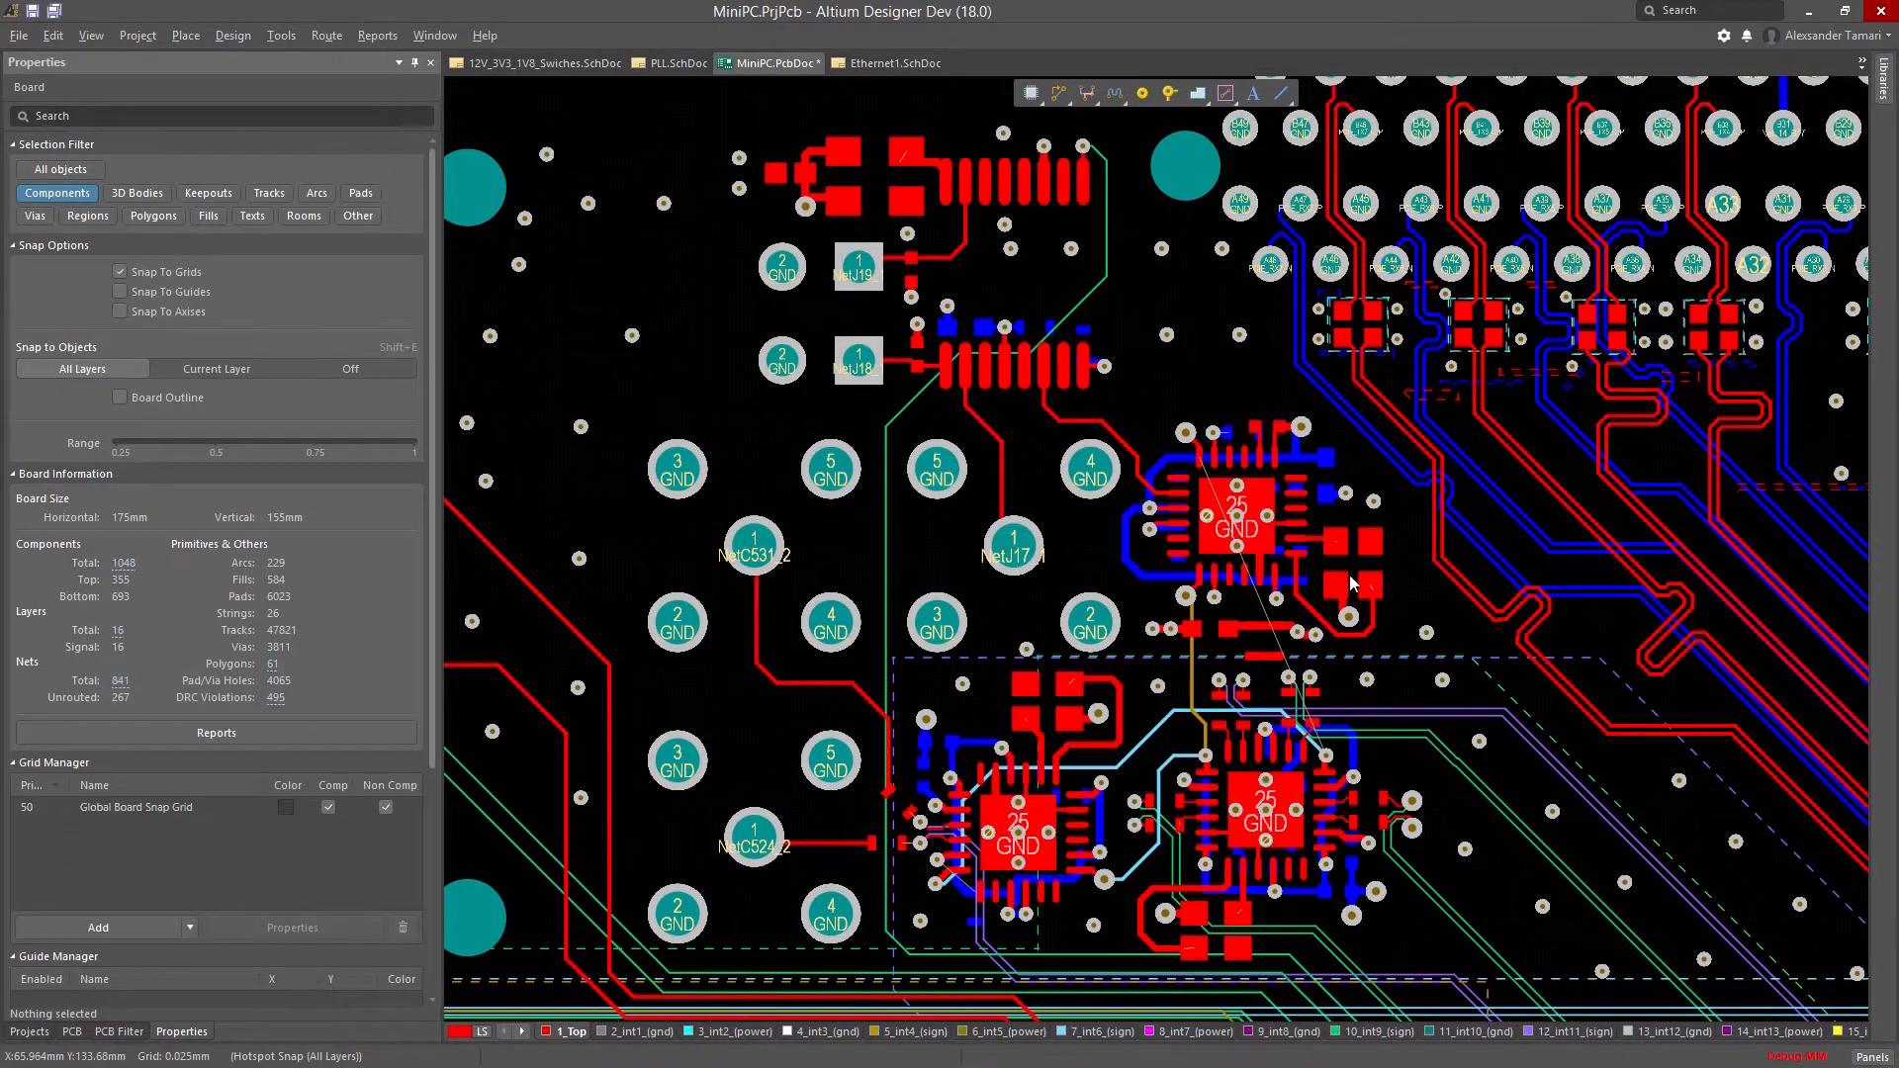
{"action": "scroll", "scroll_direction": "up", "scroll_amount": 3}
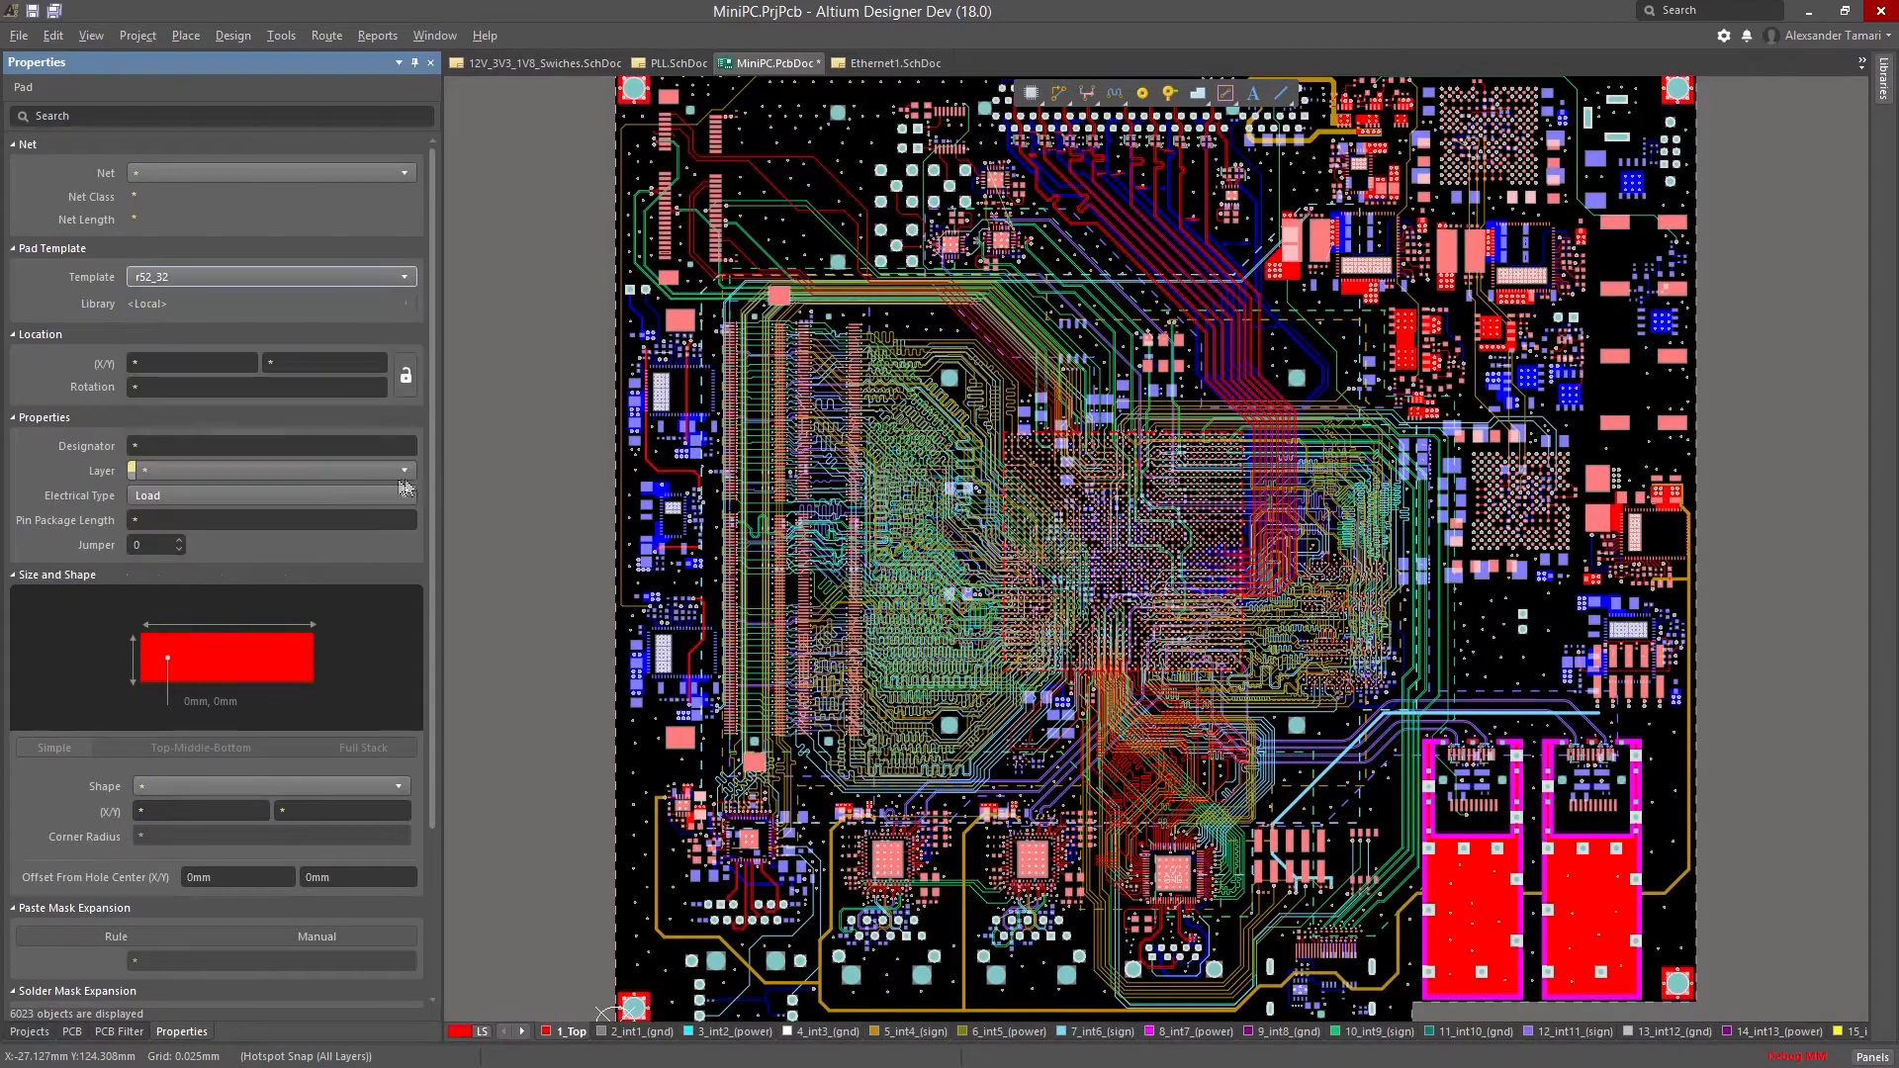
Zoom to the PLL chip and make inner layer 3_int2 the working routing layer
{"action": "scroll", "scroll_direction": "down", "scroll_amount": 3}
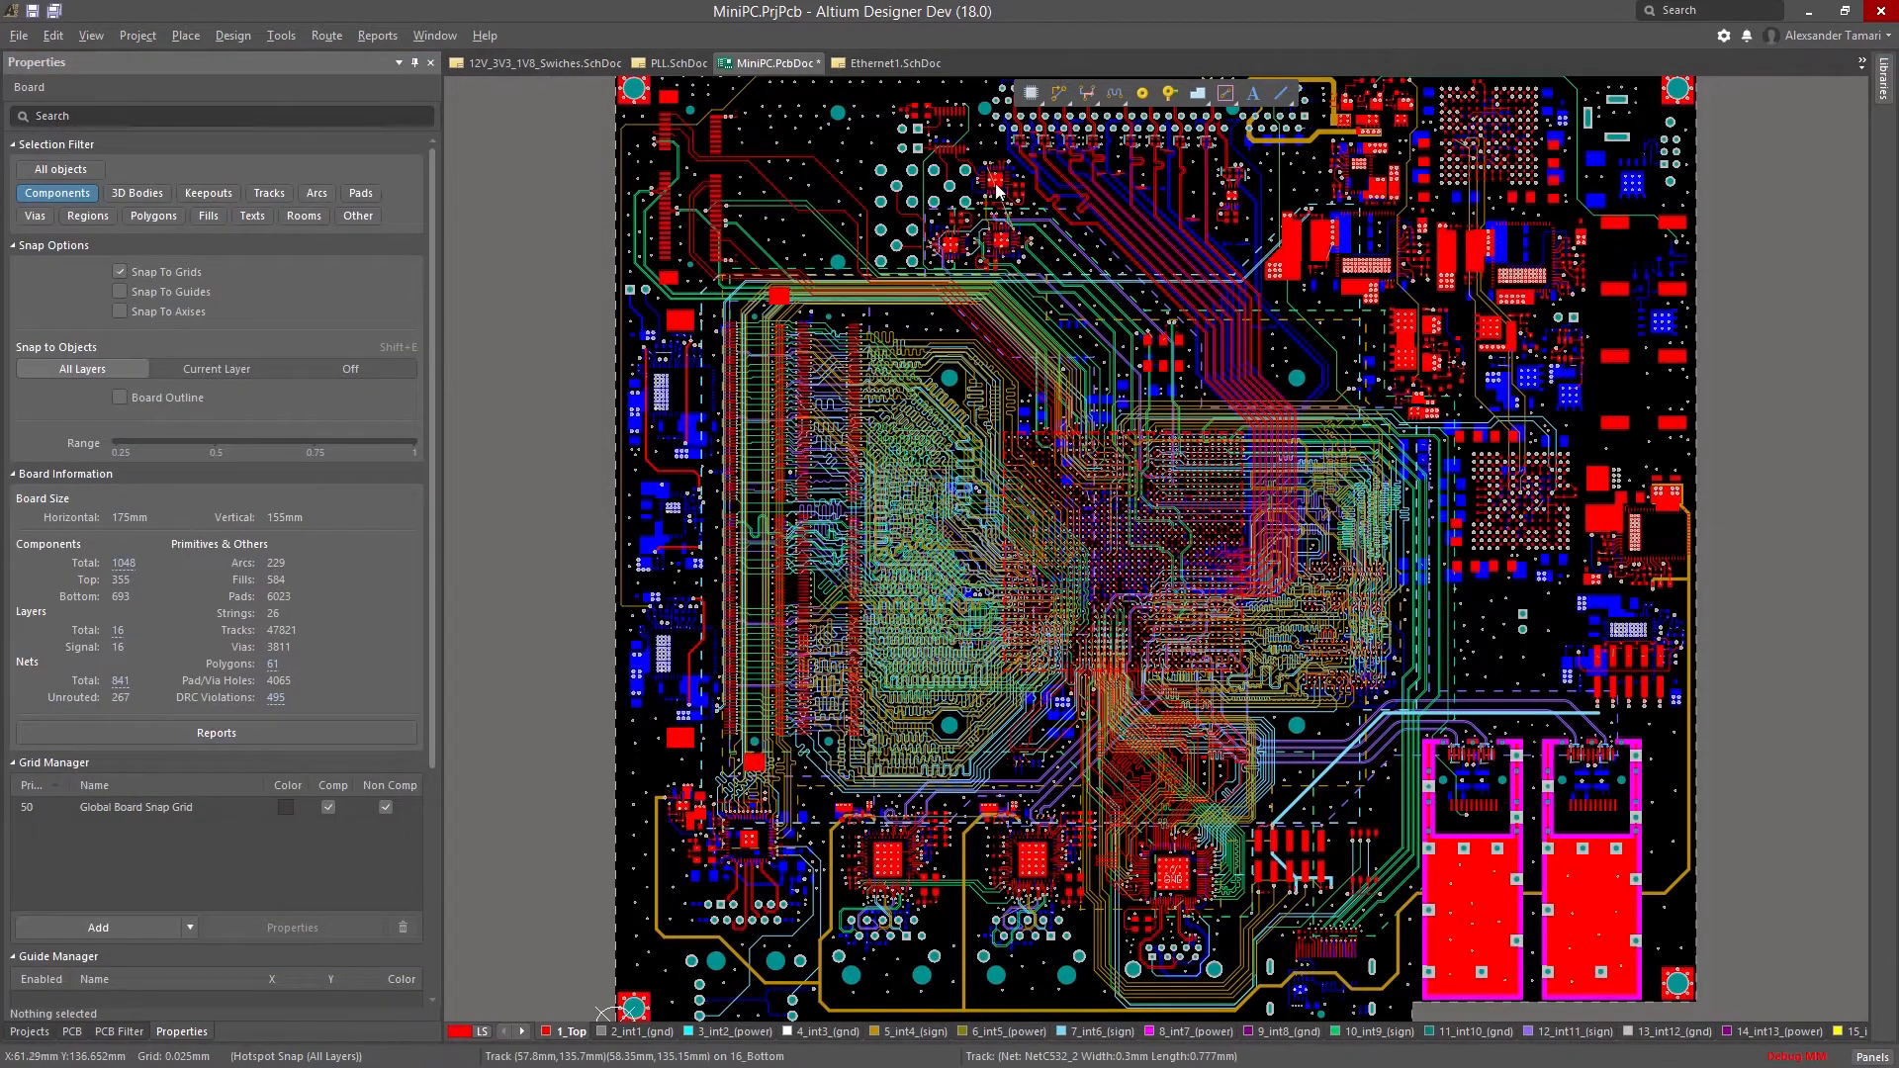
{"action": "scroll", "scroll_direction": "up", "scroll_amount": 3}
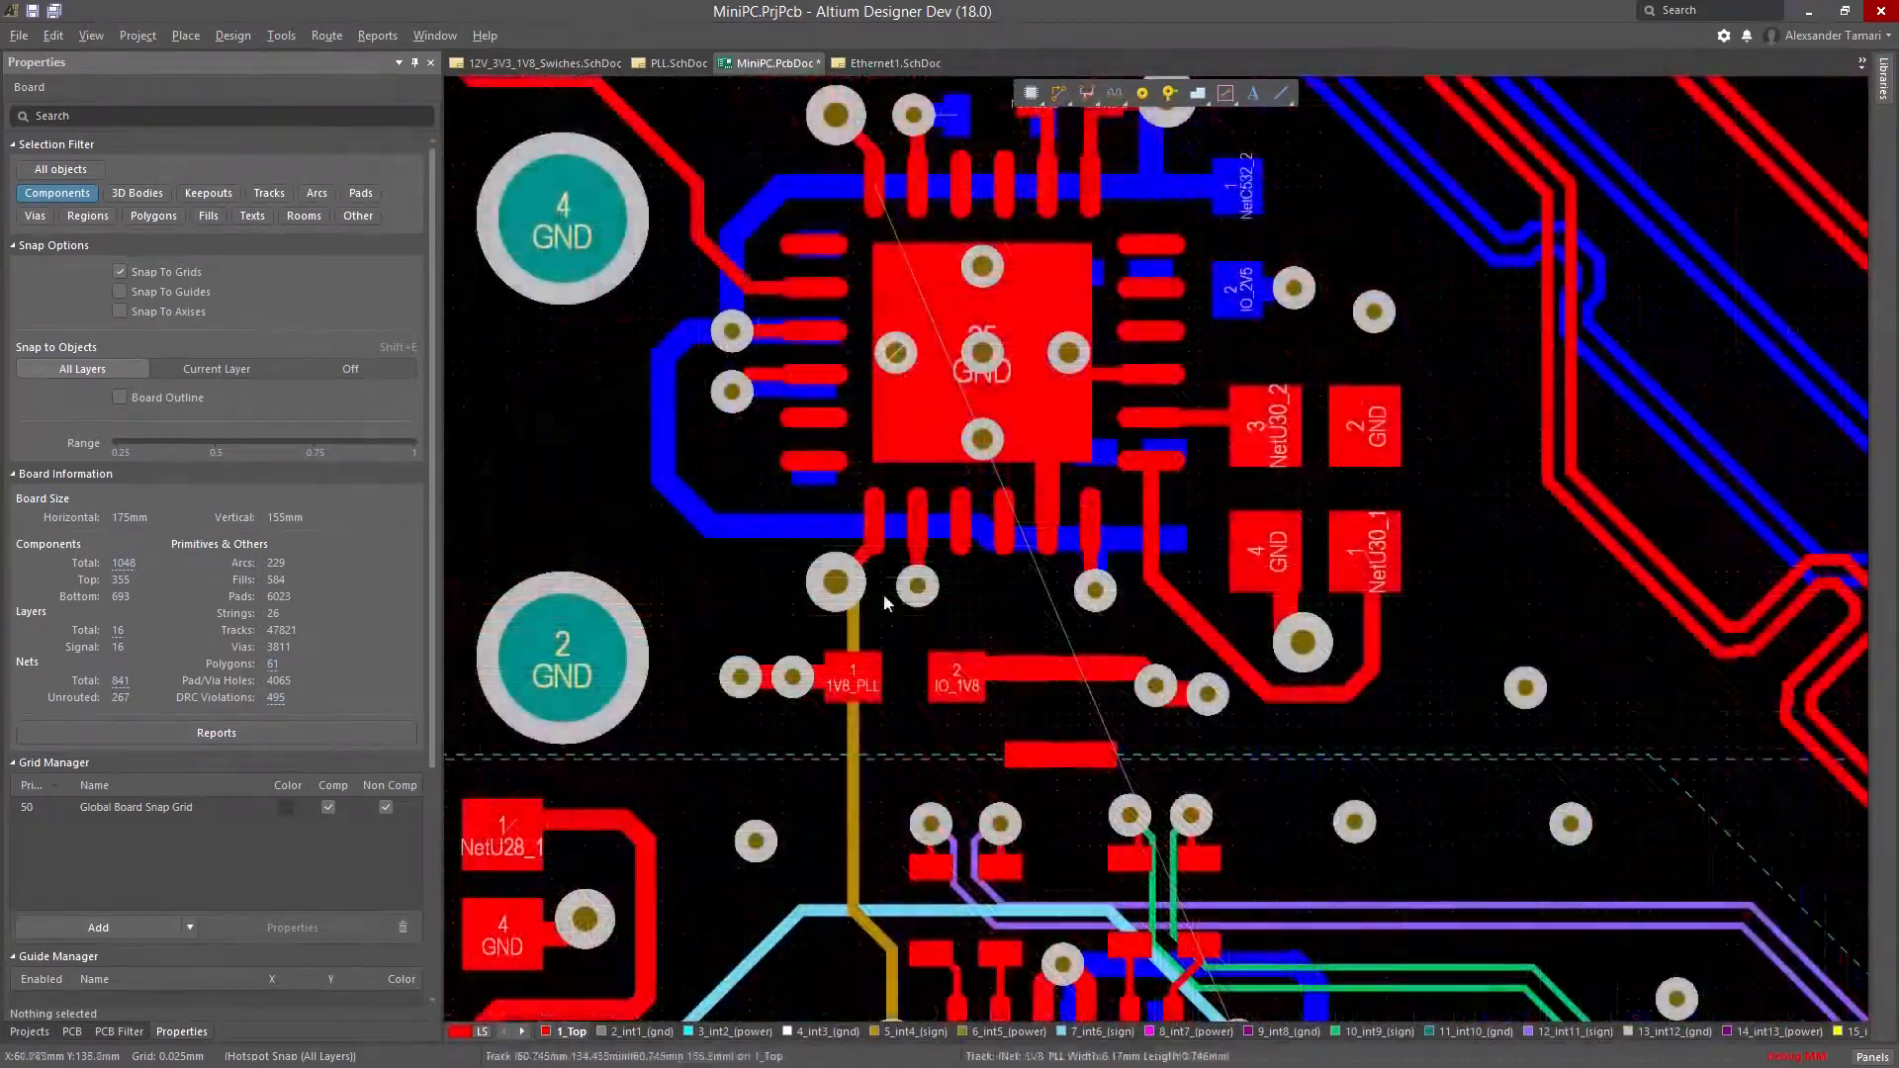
{"action": "left_click", "coordinate": [732, 1031]}
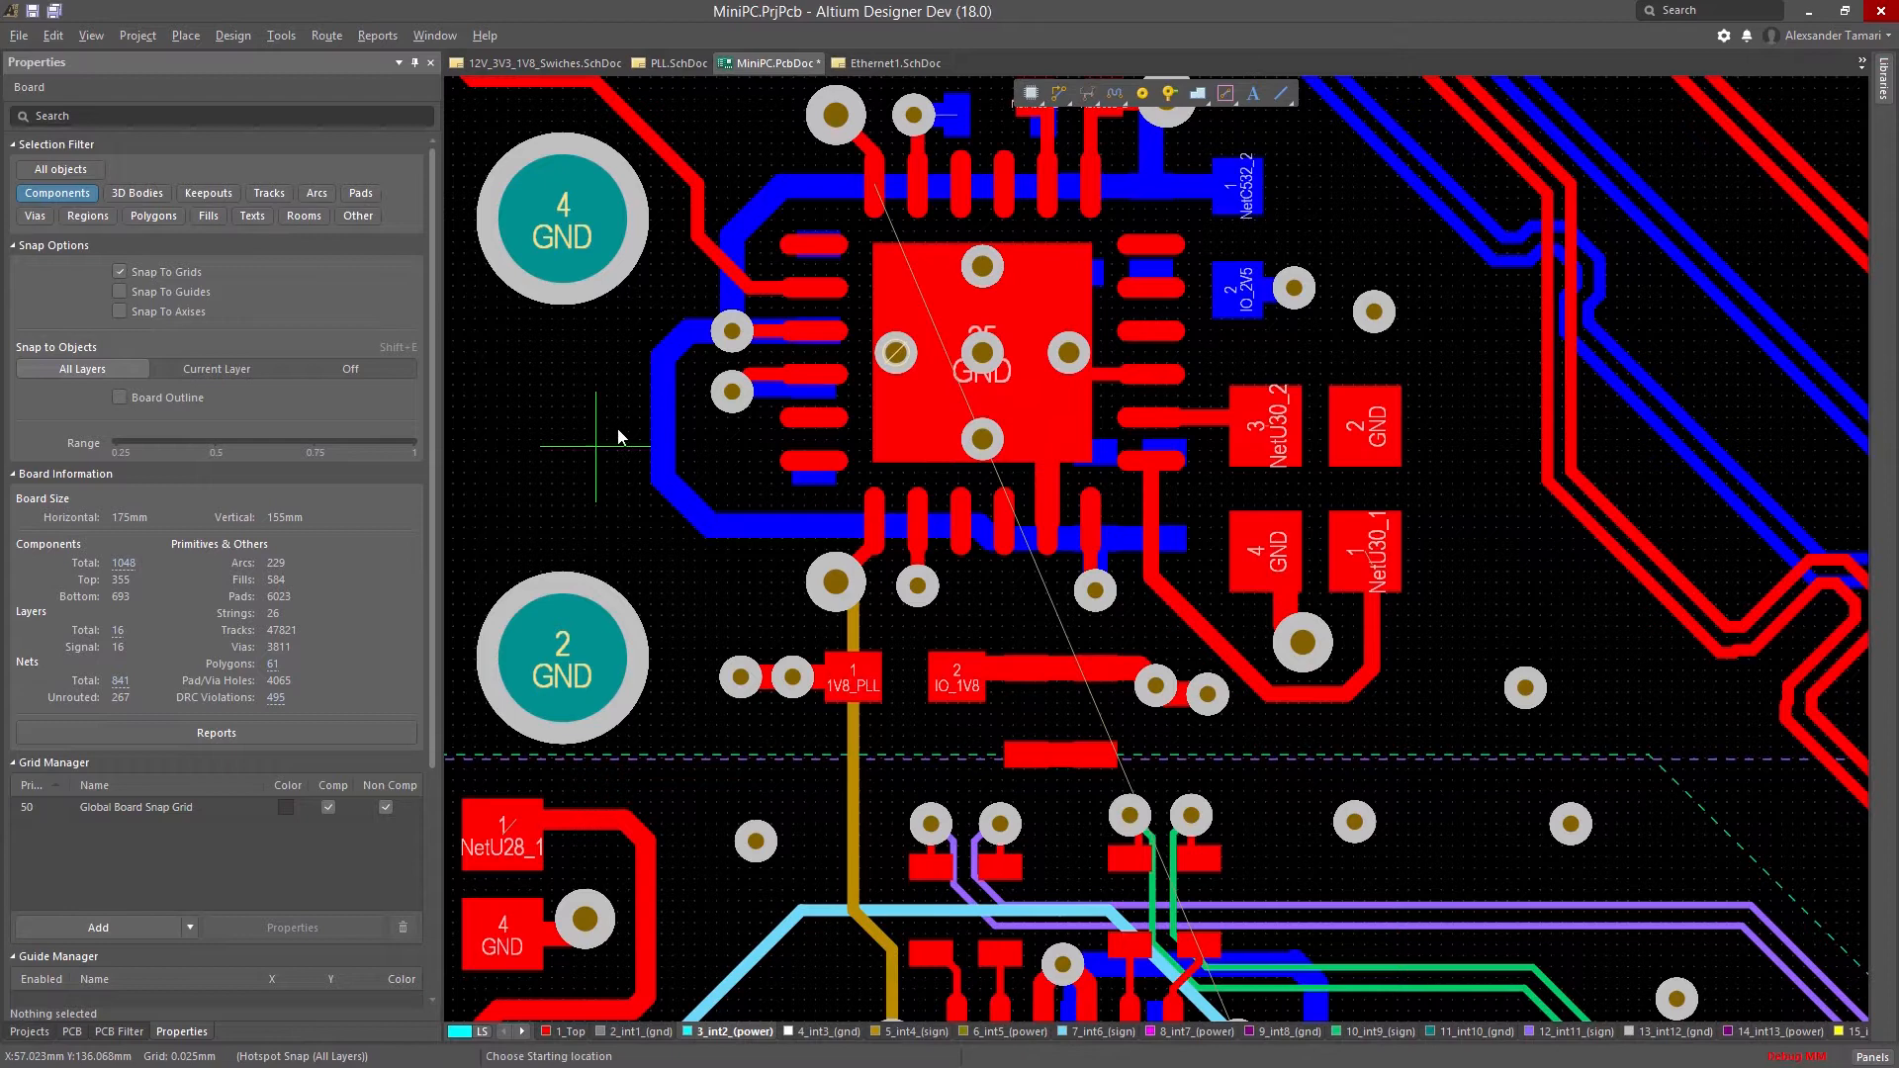
{"action": "mouse_move", "coordinate": [854, 158]}
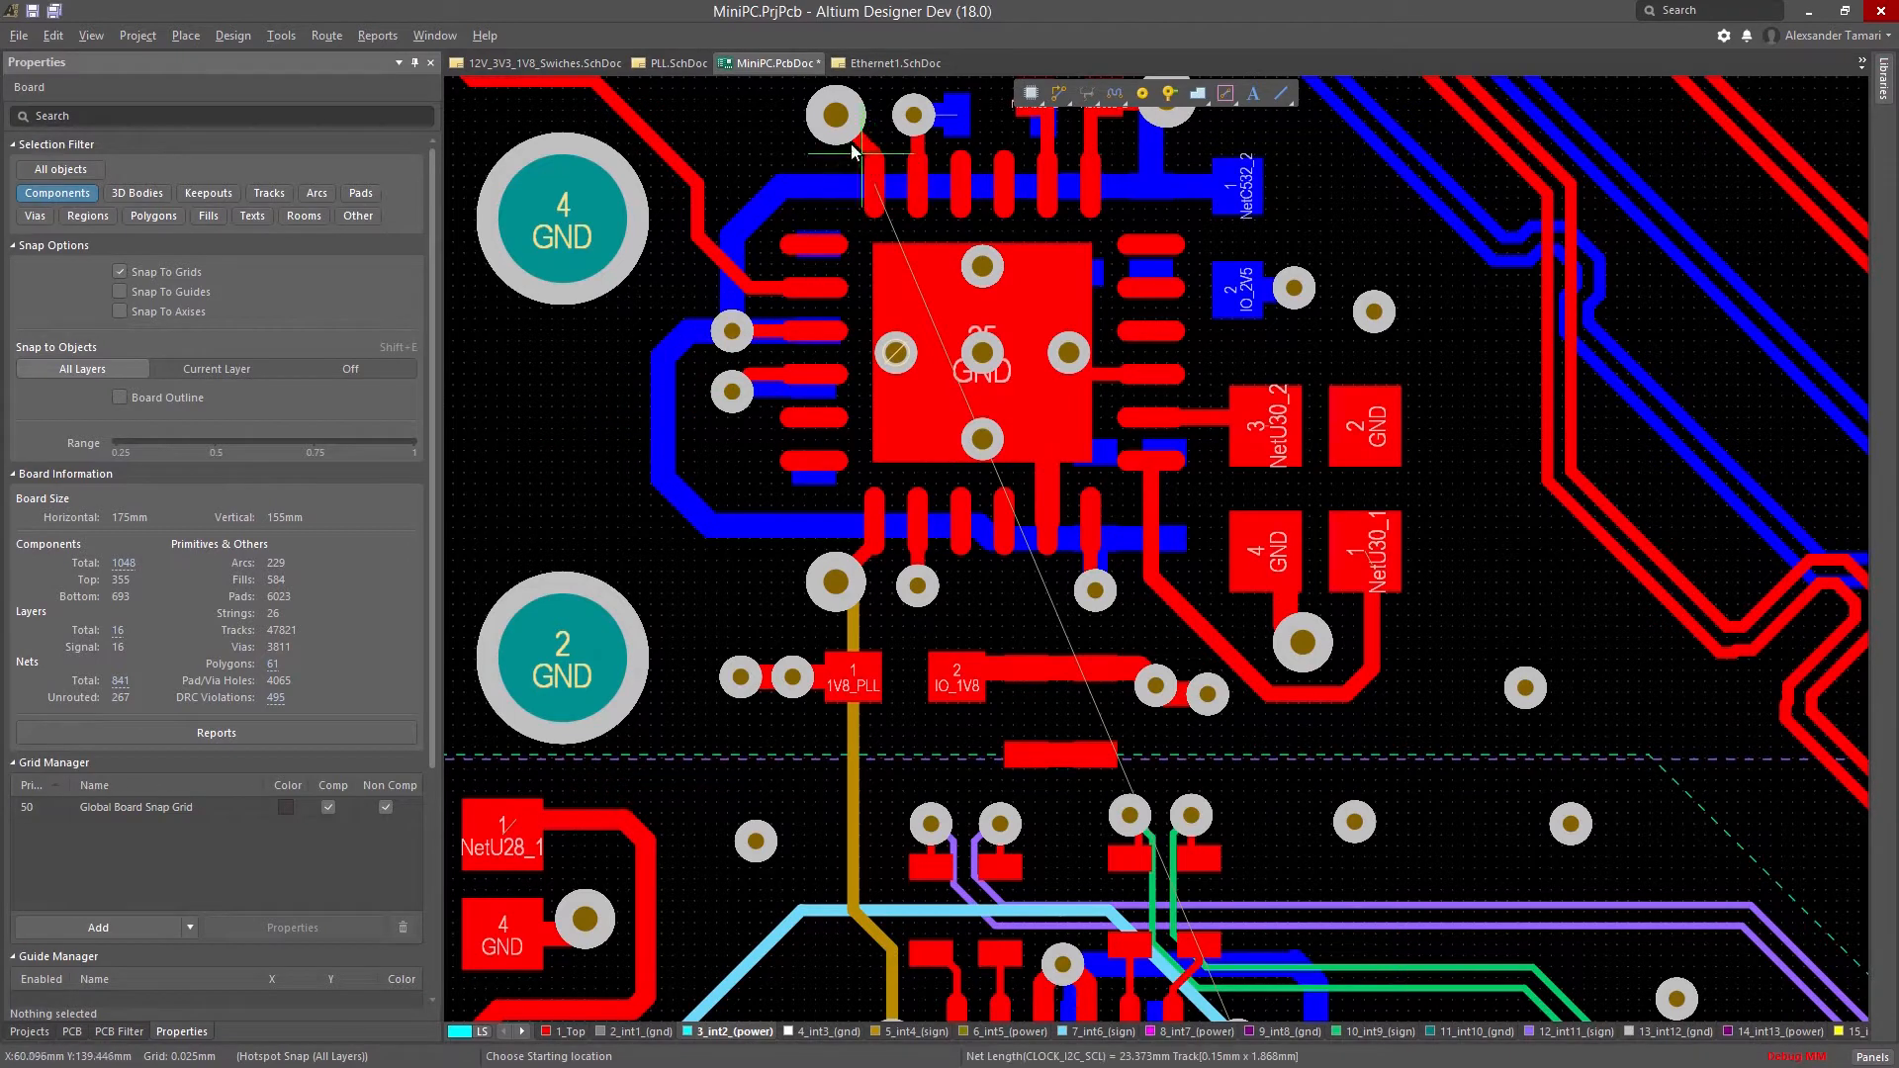
Start the CLOCK_I2C_SCL track at the via above the PLL chip, heading down its left side
{"action": "left_click", "coordinate": [834, 115]}
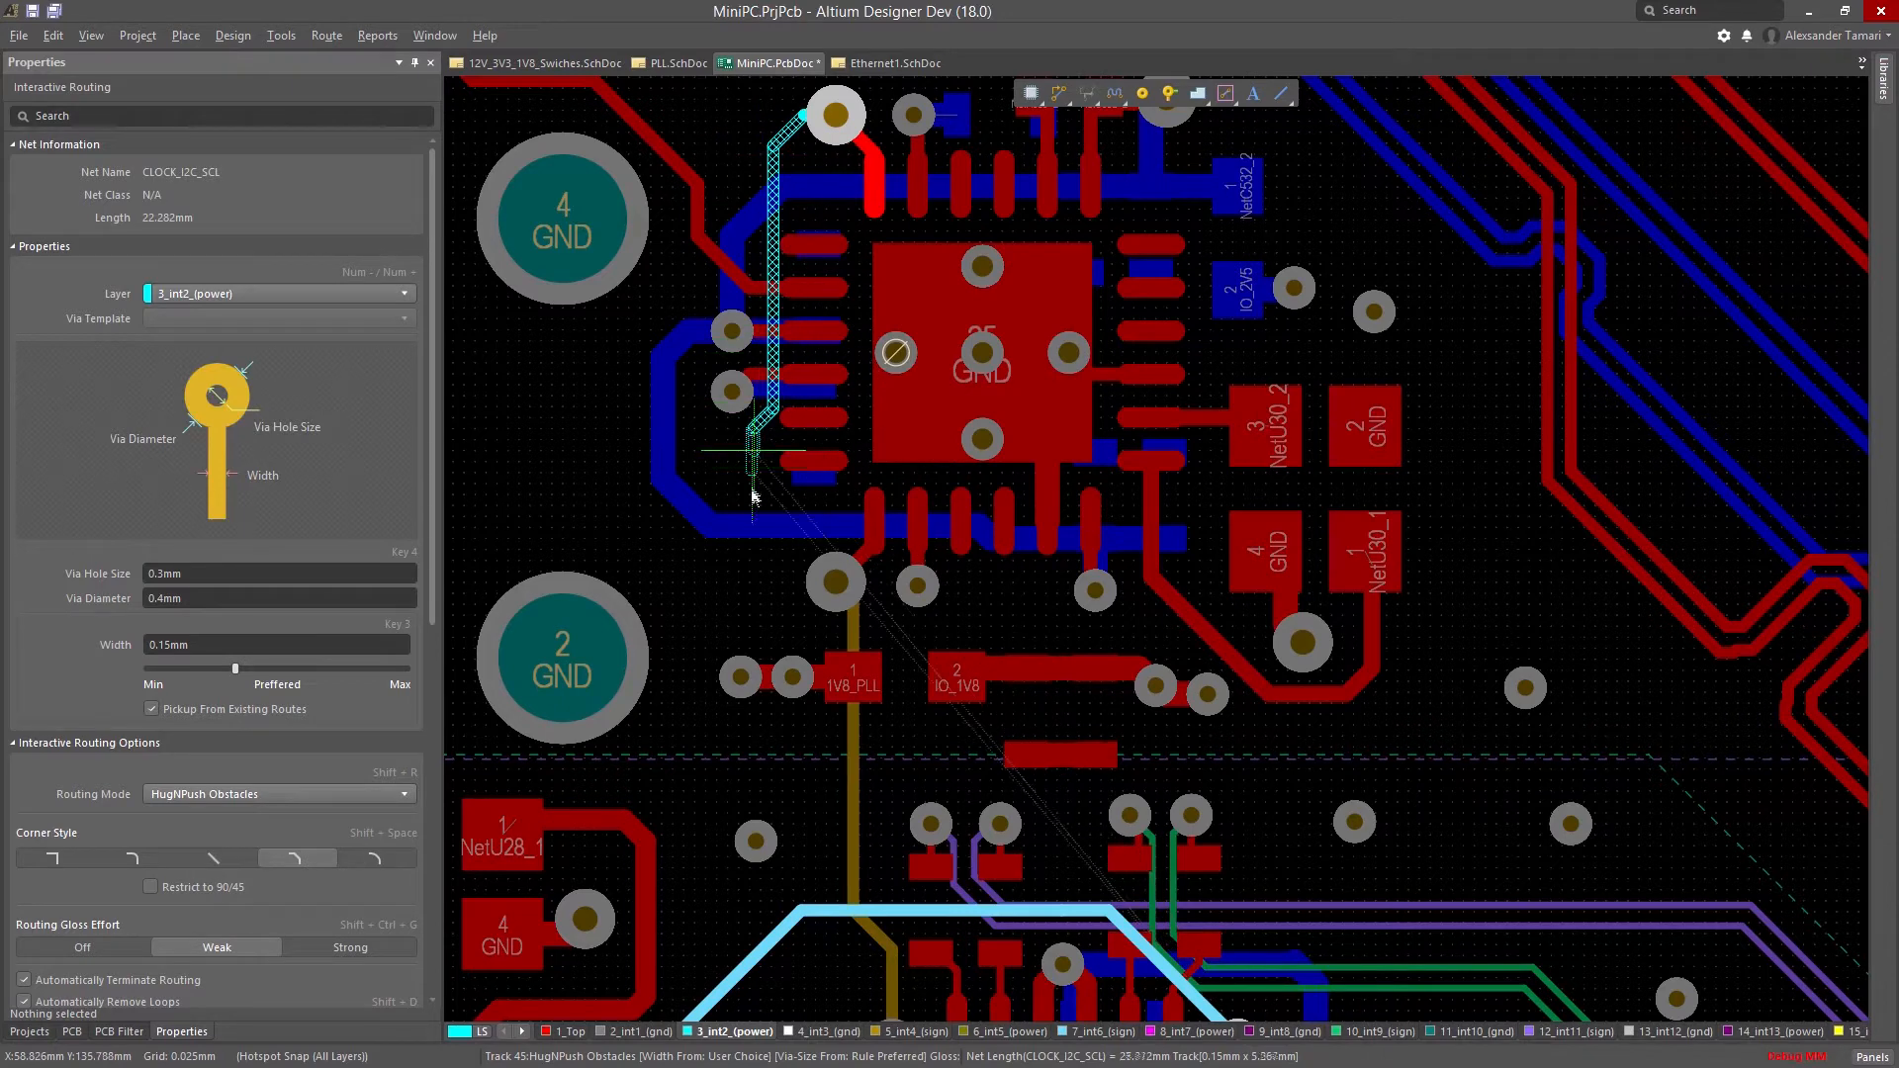
{"action": "mouse_move", "coordinate": [786, 603]}
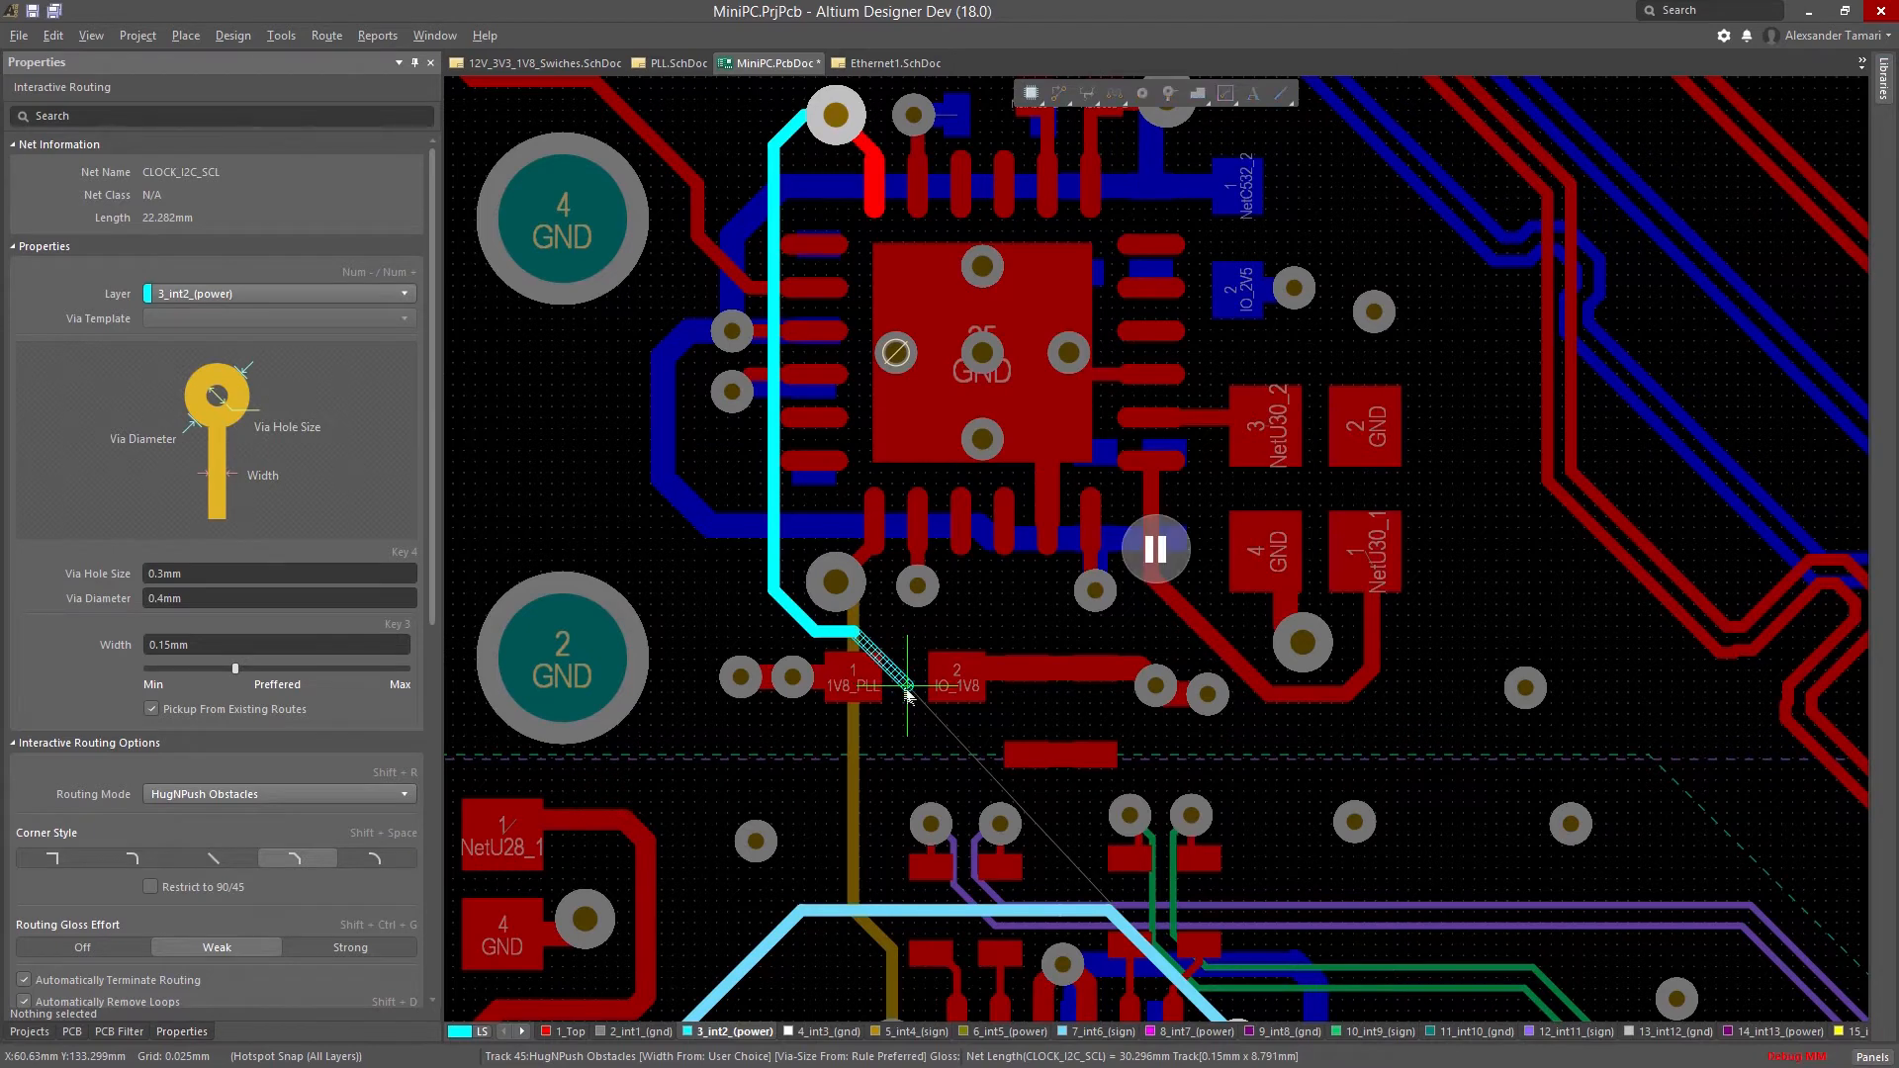
Route the track with arc corners around to the lower via and finish it
{"action": "scroll", "scroll_direction": "down", "scroll_amount": 3}
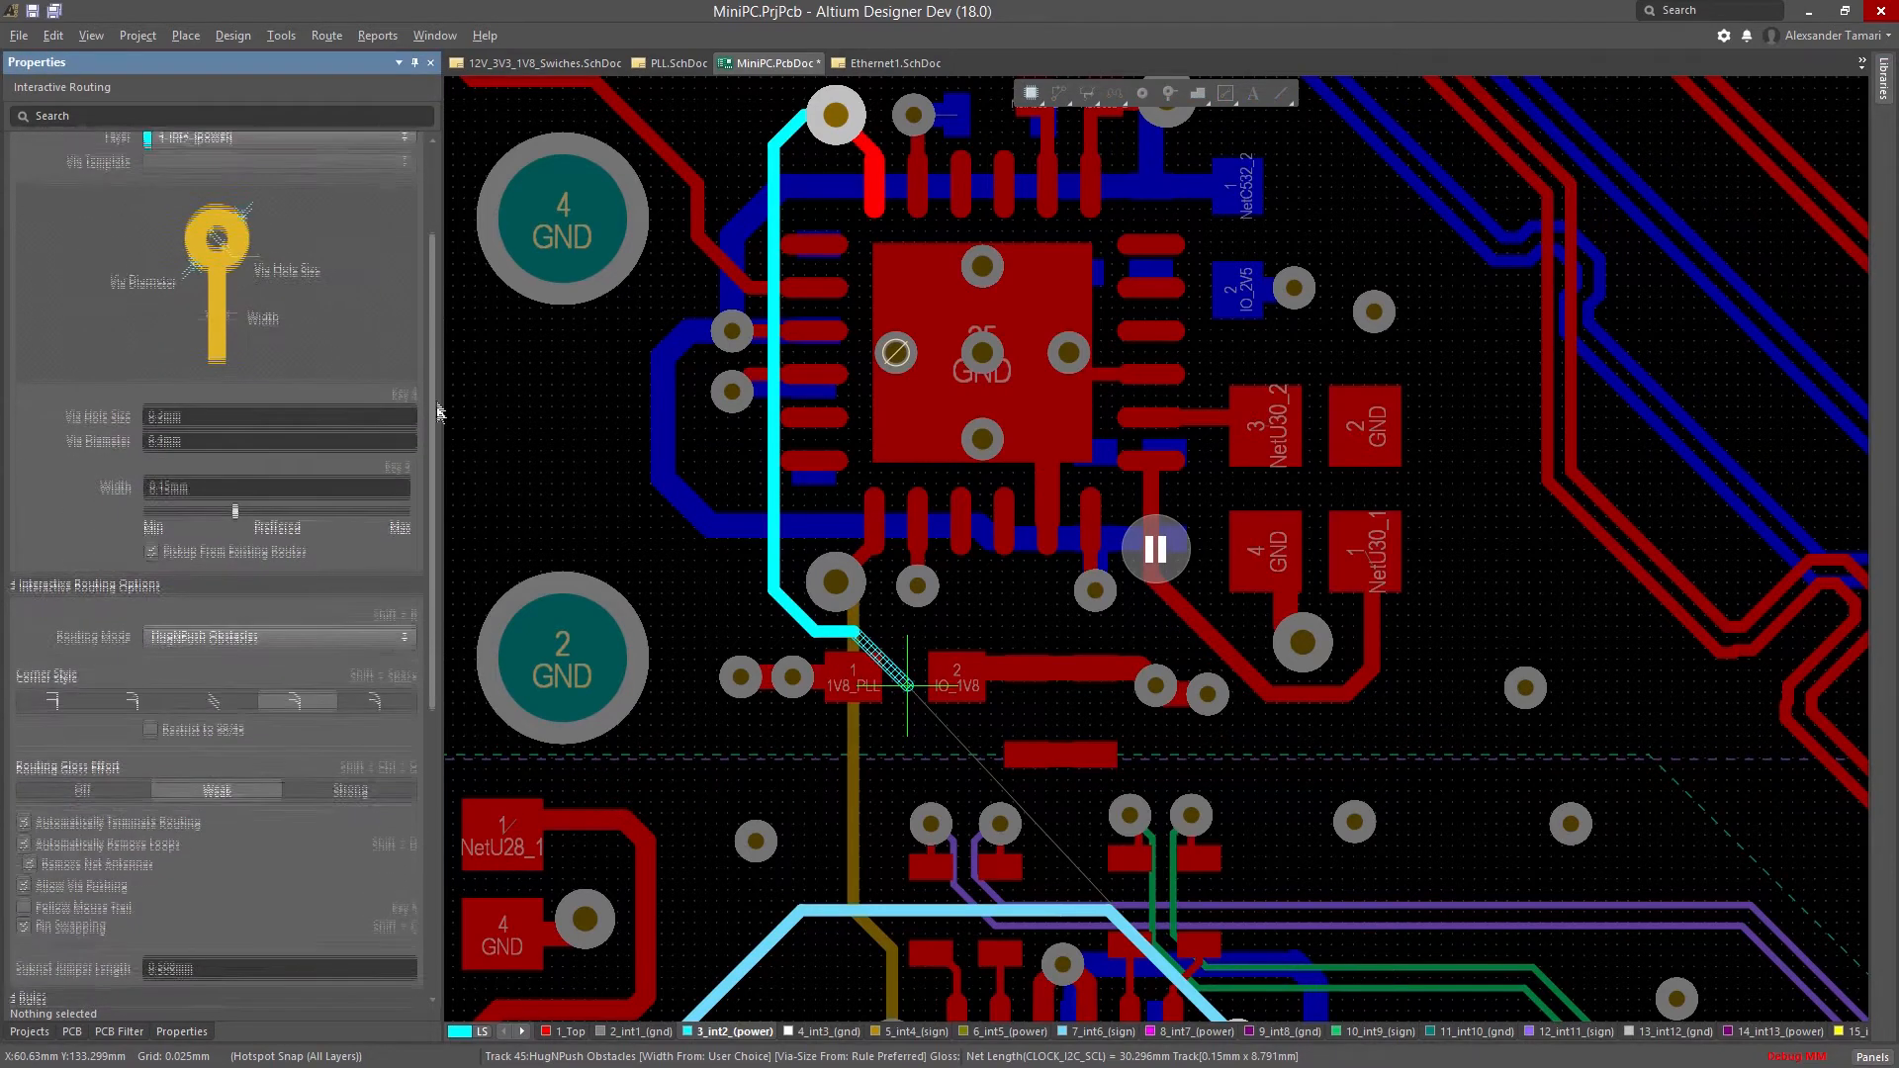
{"action": "scroll", "scroll_direction": "down", "scroll_amount": 3}
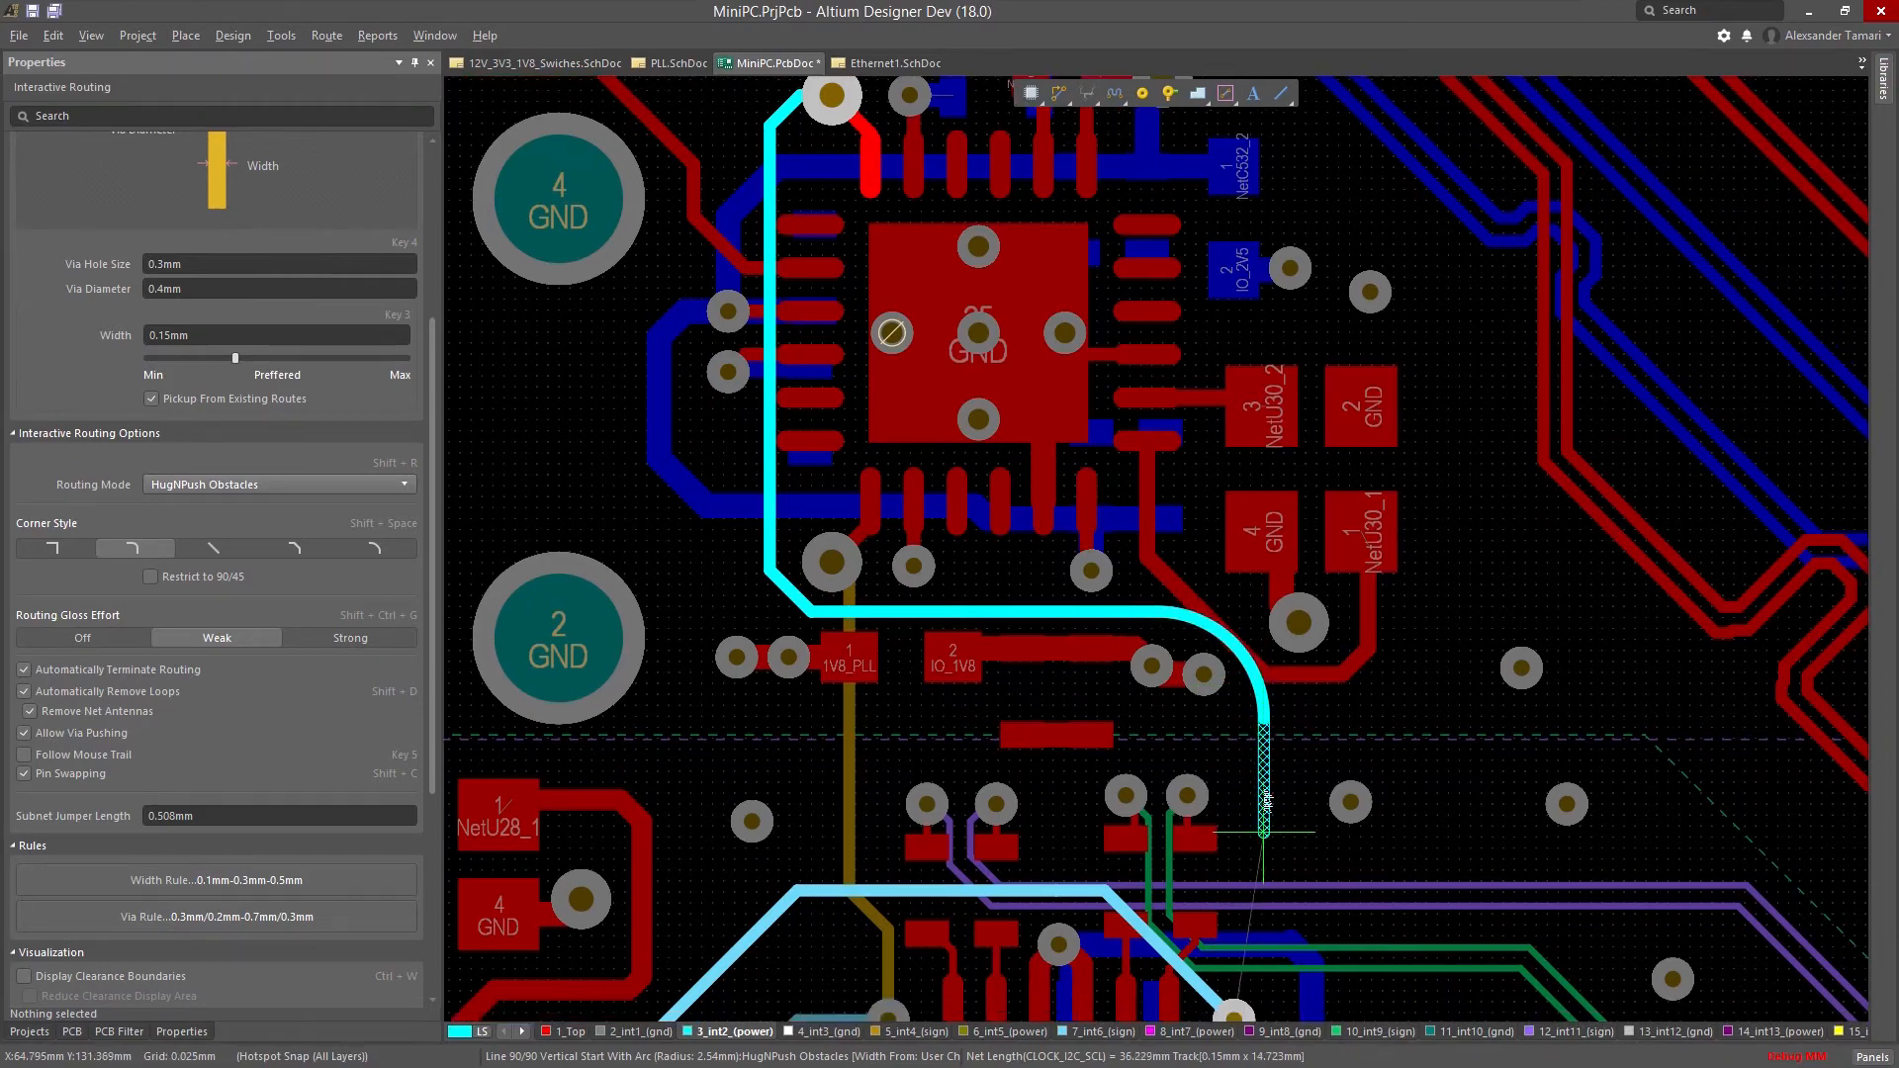
{"action": "key", "text": "Escape"}
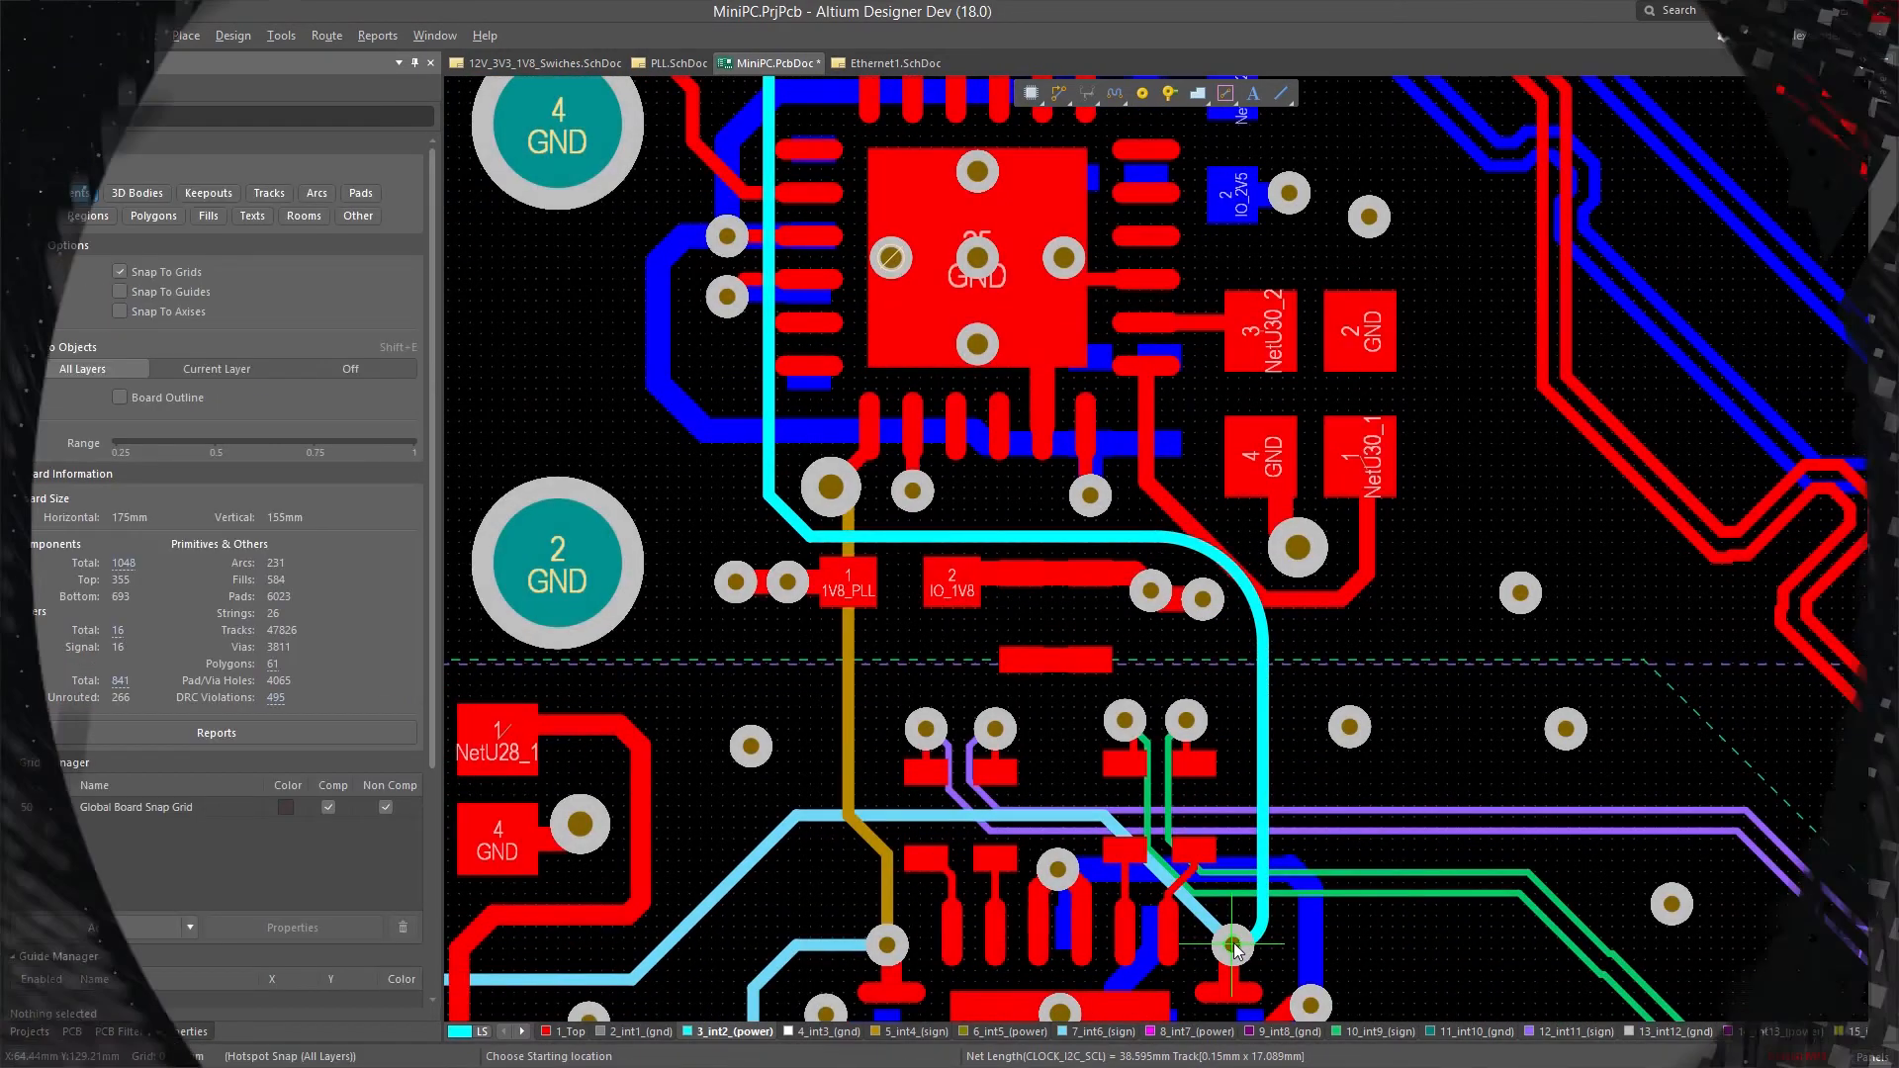